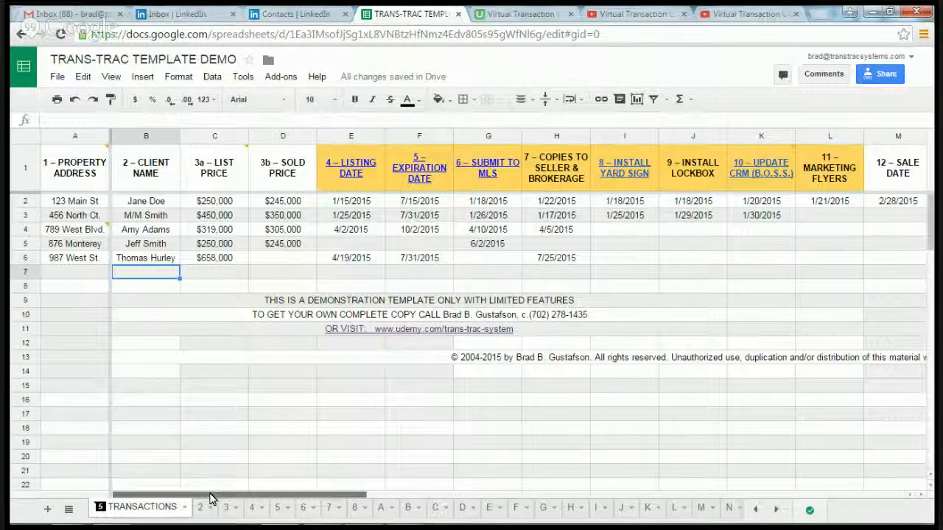
Scroll across the sheet, then switch to sheet C with the 3a List Price instructions.
scroll(right, 3)
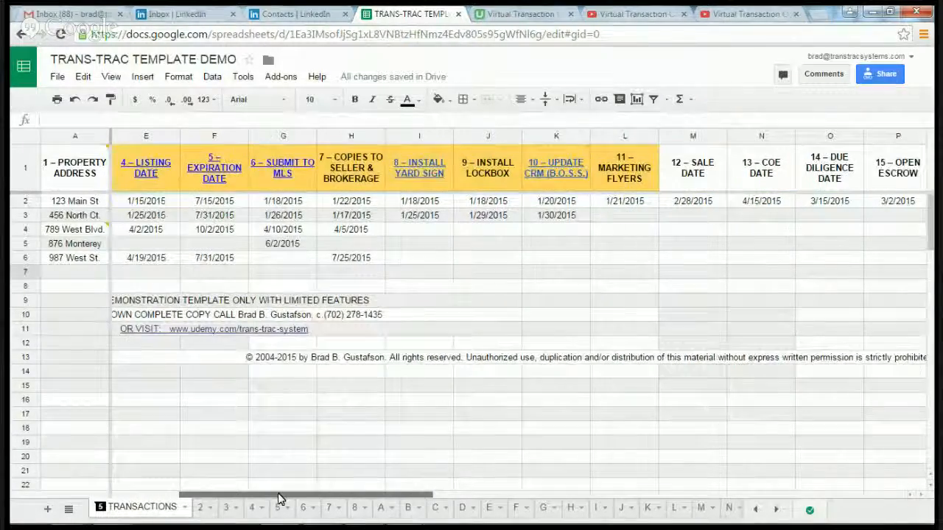
scroll(right, 3)
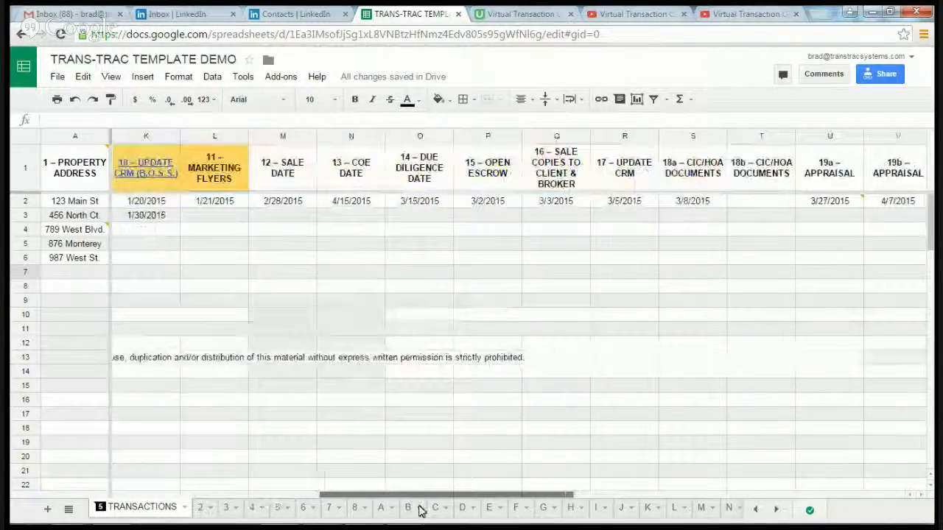
scroll(right, 3)
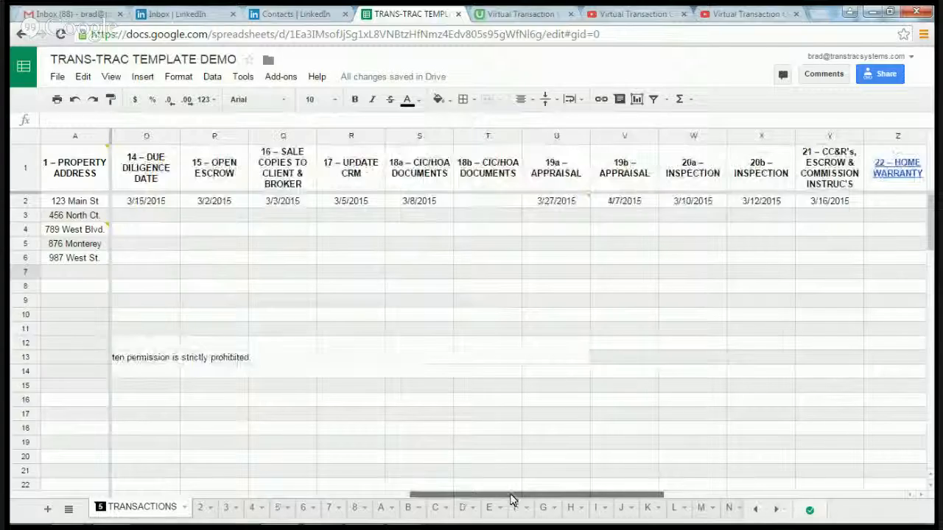
scroll(left, 3)
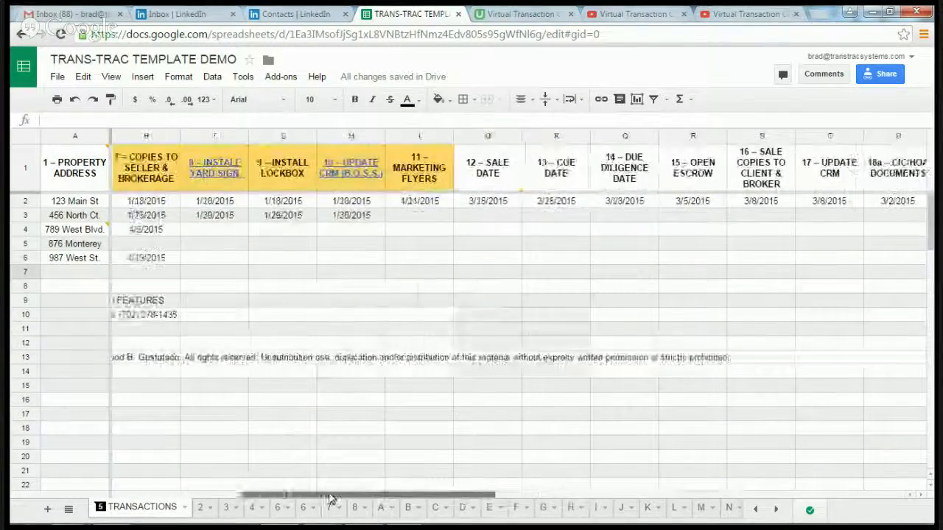
scroll(left, 3)
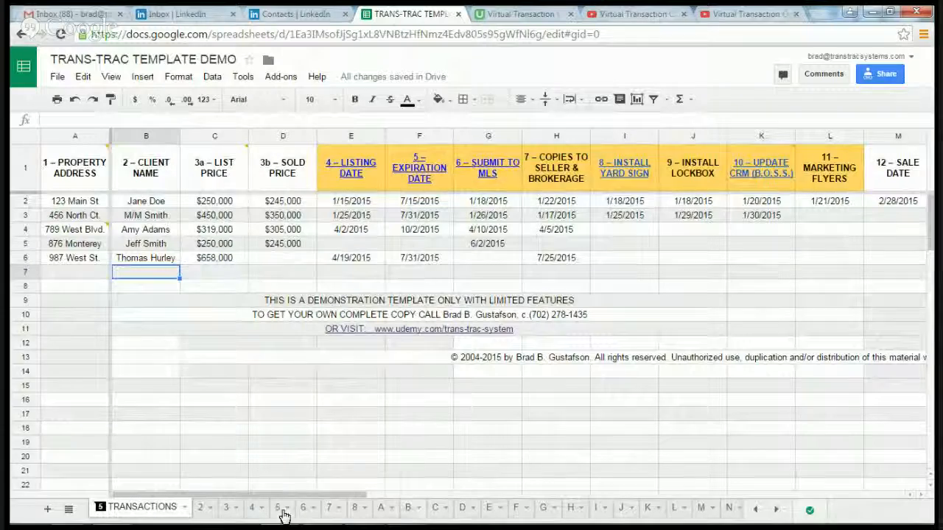
click(200, 506)
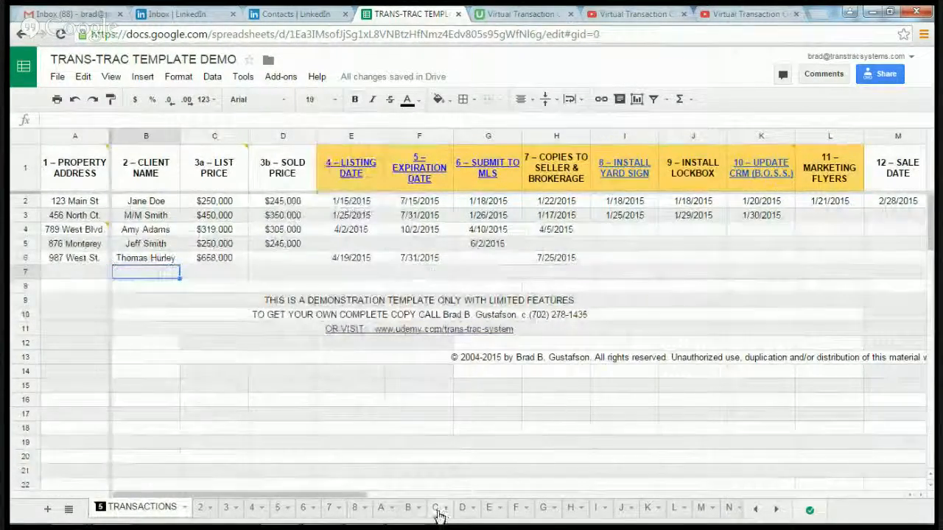
click(436, 507)
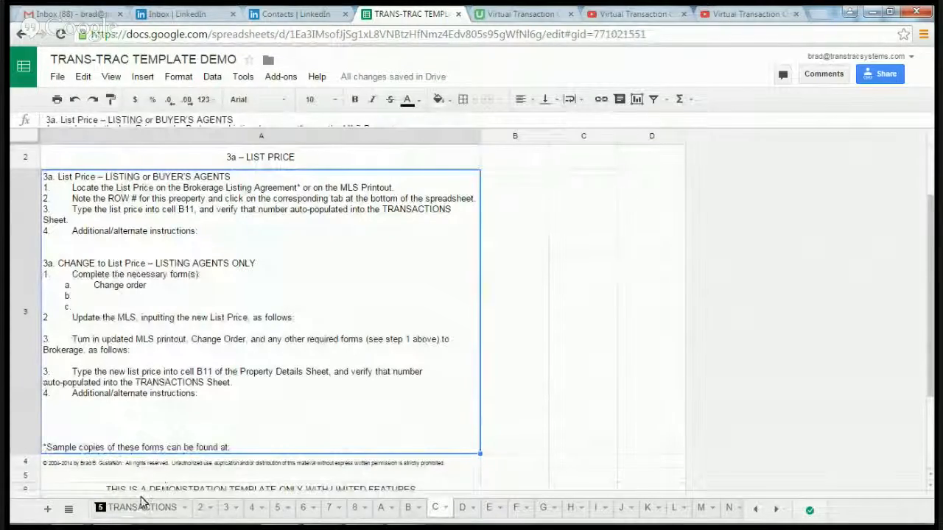
Return to the TRANSACTIONS property tracking sheet.
click(142, 507)
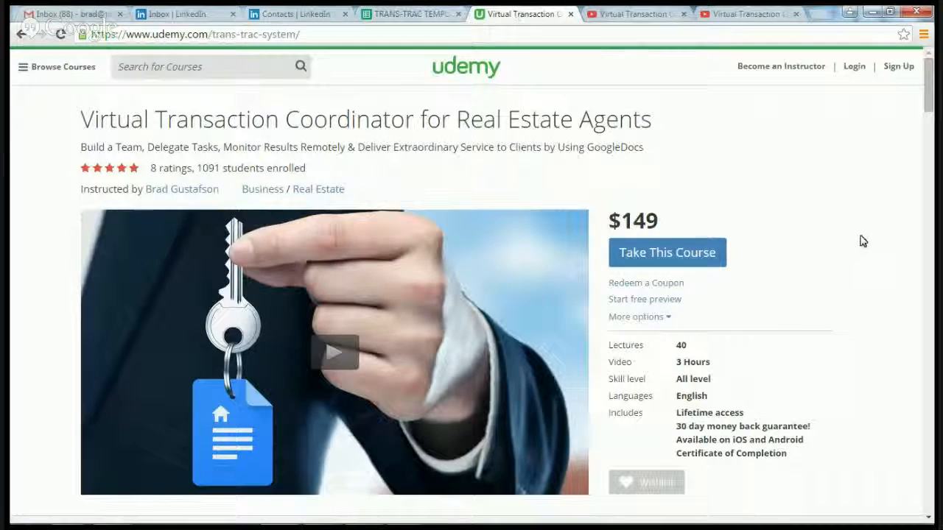
mouse_move(856, 253)
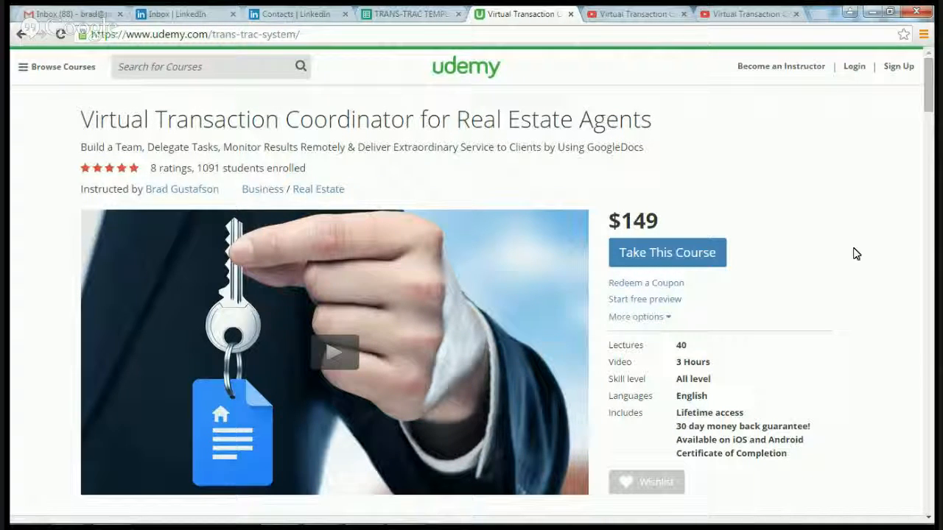
Review the Virtual Transaction Coordinator course page, then return to the TRANS-TRAC spreadsheet tab.
scroll(down, 3)
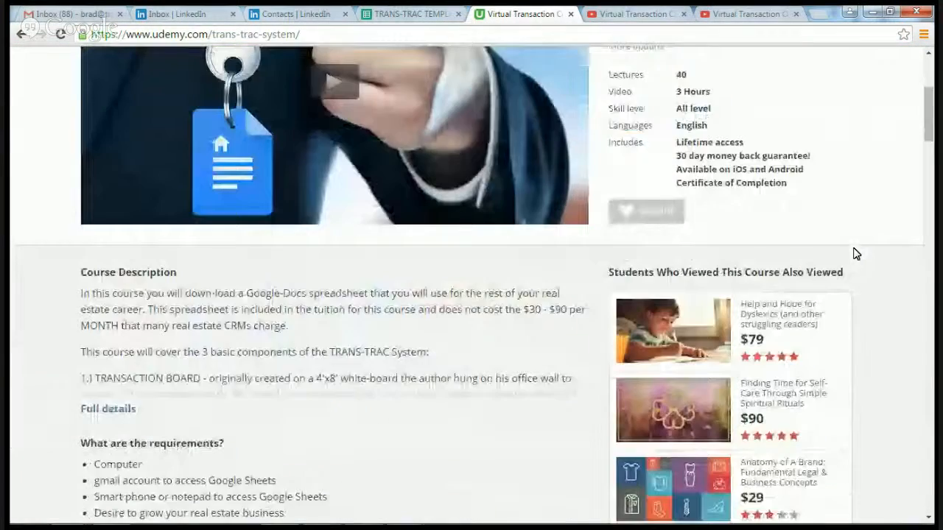
scroll(down, 3)
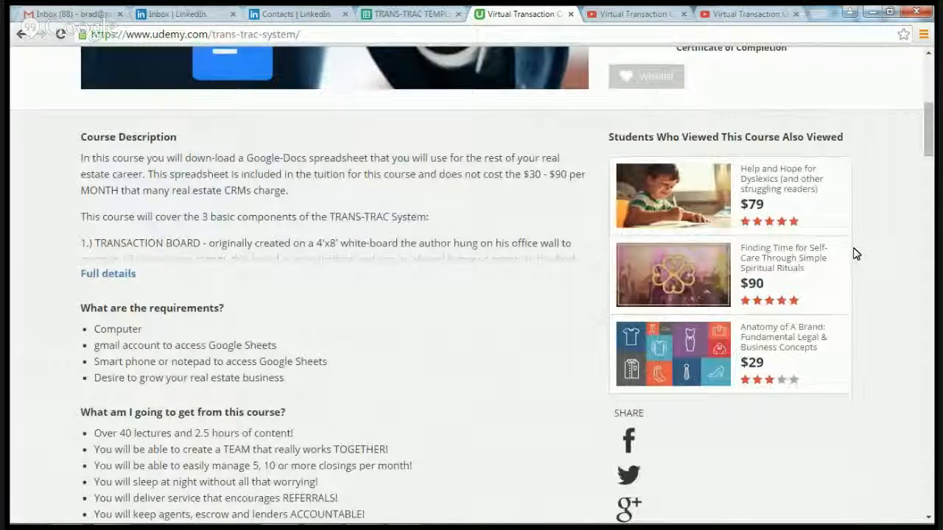
scroll(up, 3)
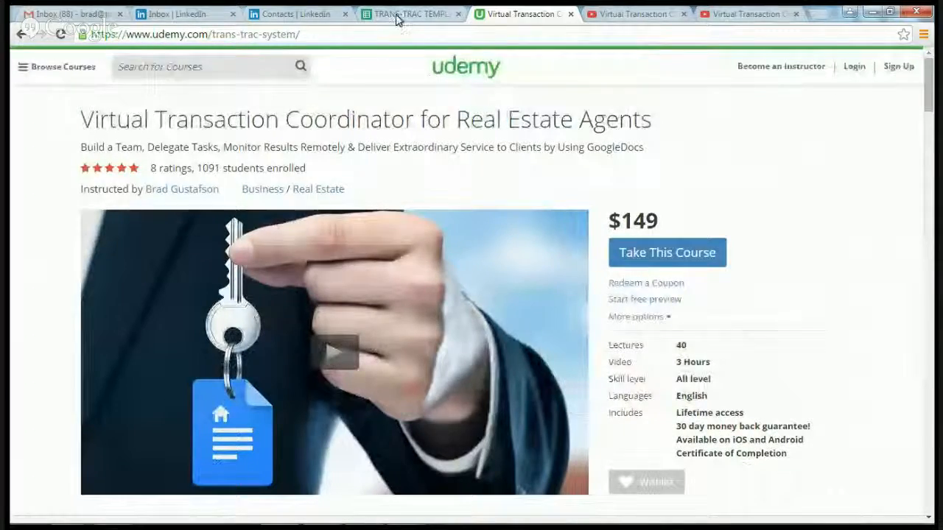
click(410, 13)
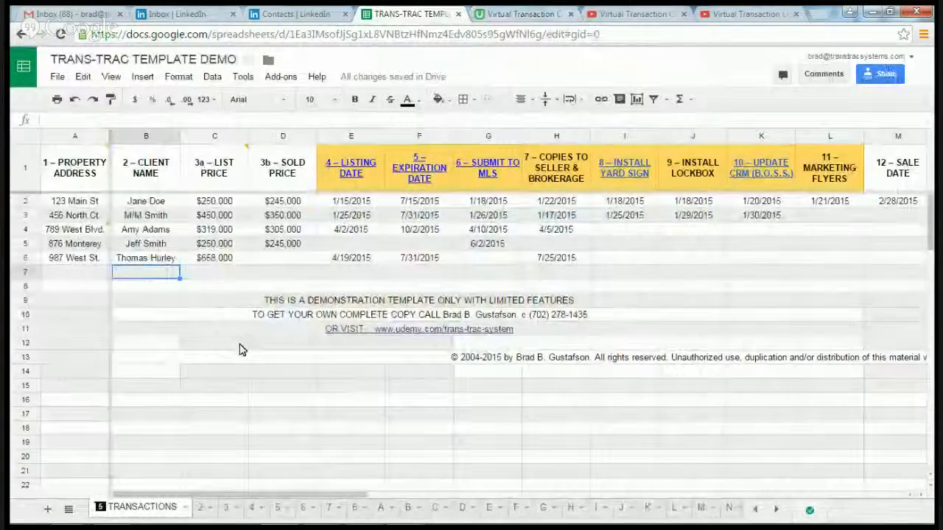